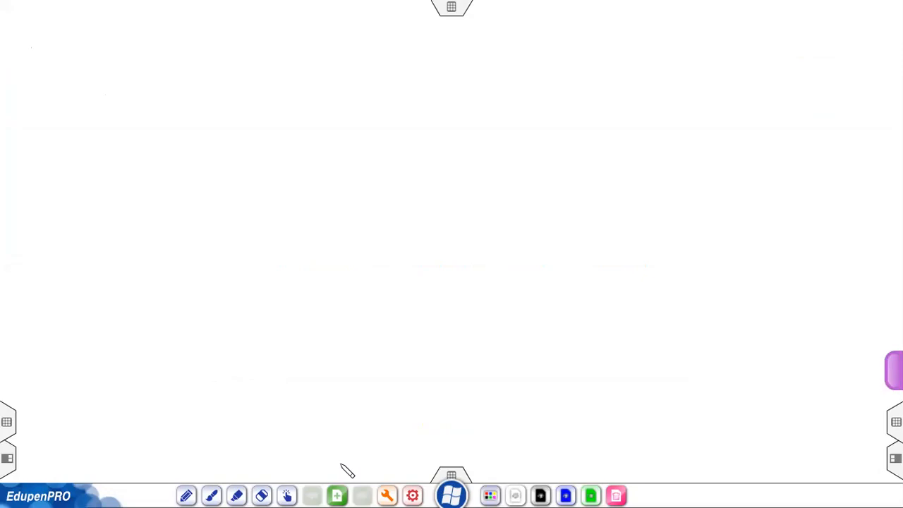
mouse_move(136, 40)
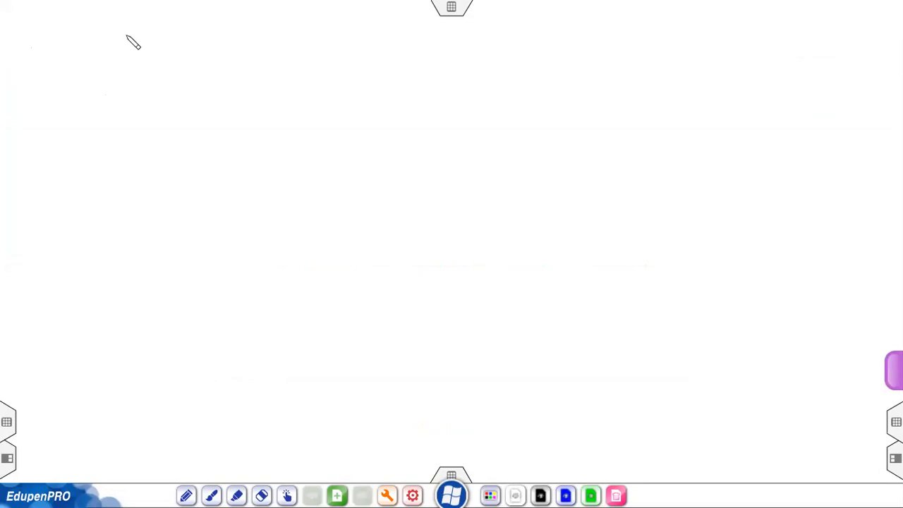
- Handwrite 'Decimal to Binary Conversion using double dabble Method :-' and underline 'double dabble Method'
drag(126, 39, 177, 39)
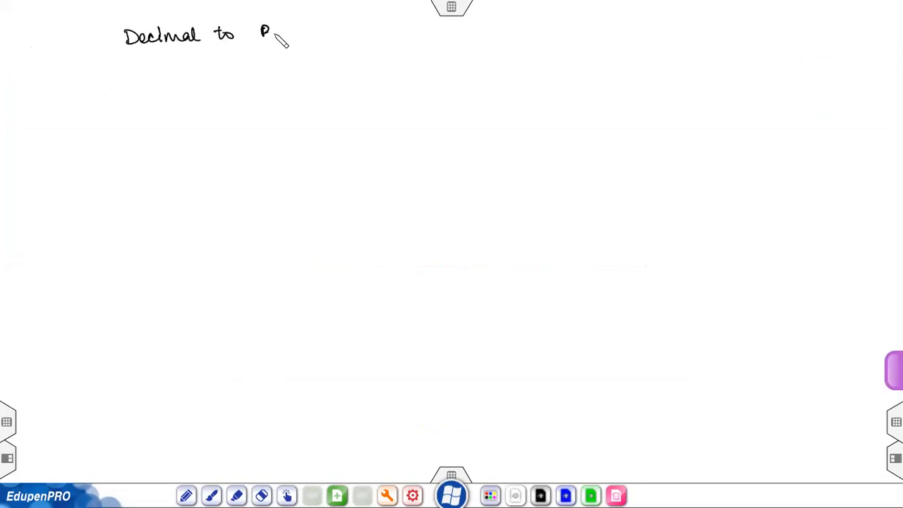
drag(268, 39, 324, 39)
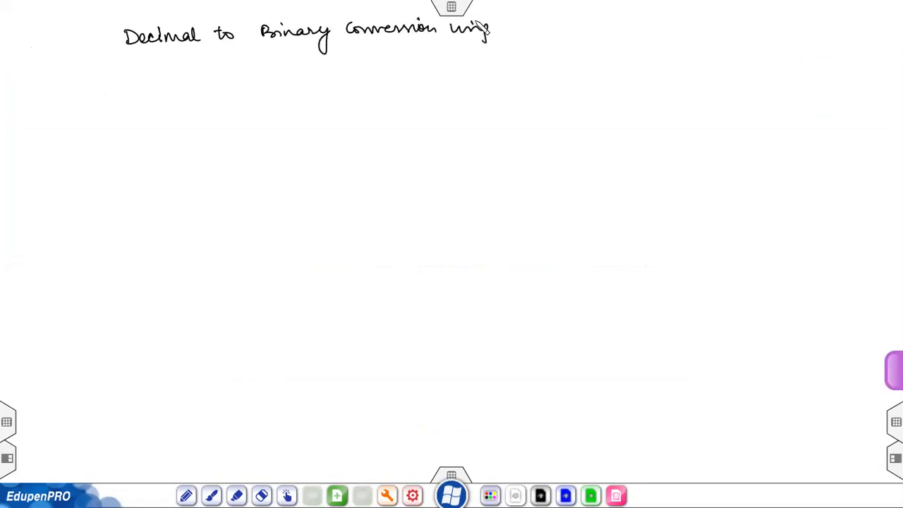
drag(512, 29, 571, 32)
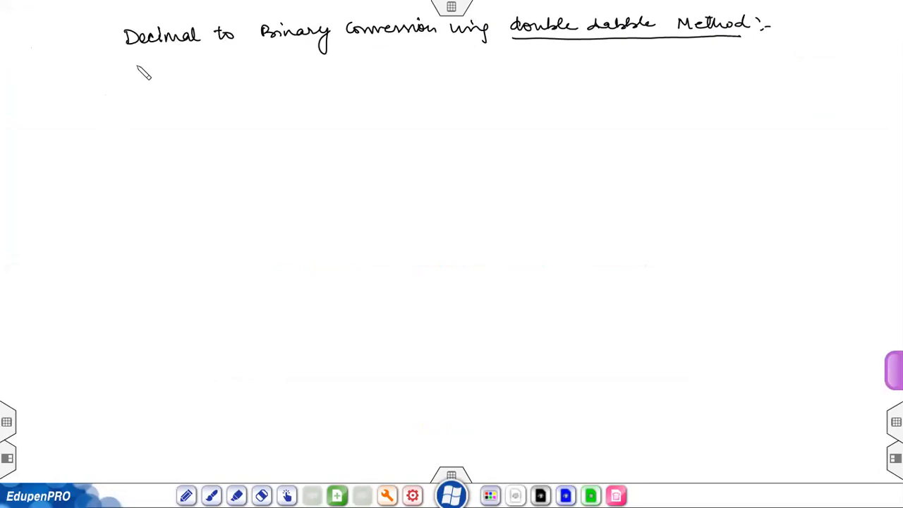
mouse_move(134, 78)
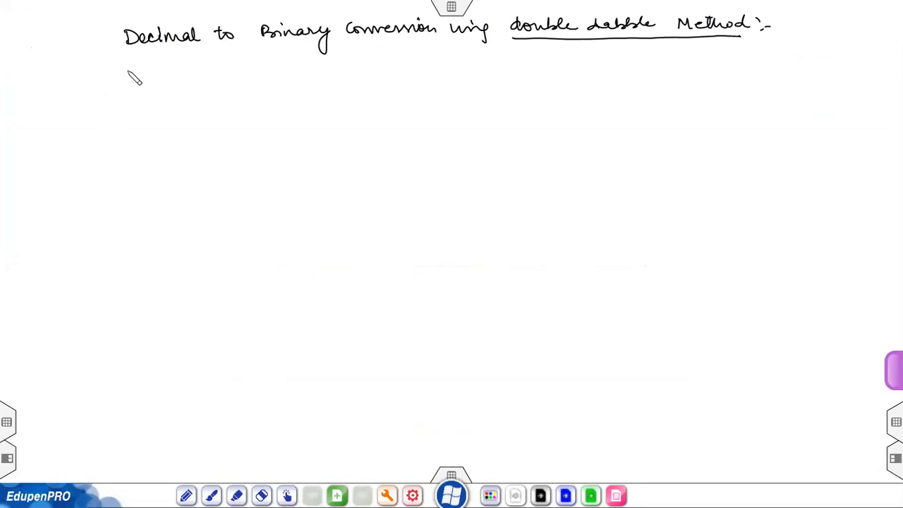
mouse_move(103, 80)
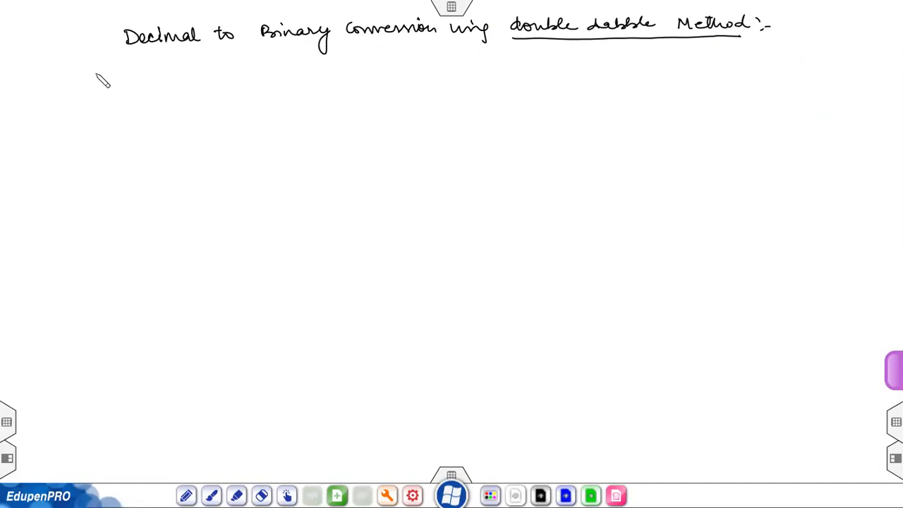
- Write 'Ex - (52.75)10 = ( )2', underline Ex, and label 52 'Integer'
drag(92, 77, 113, 77)
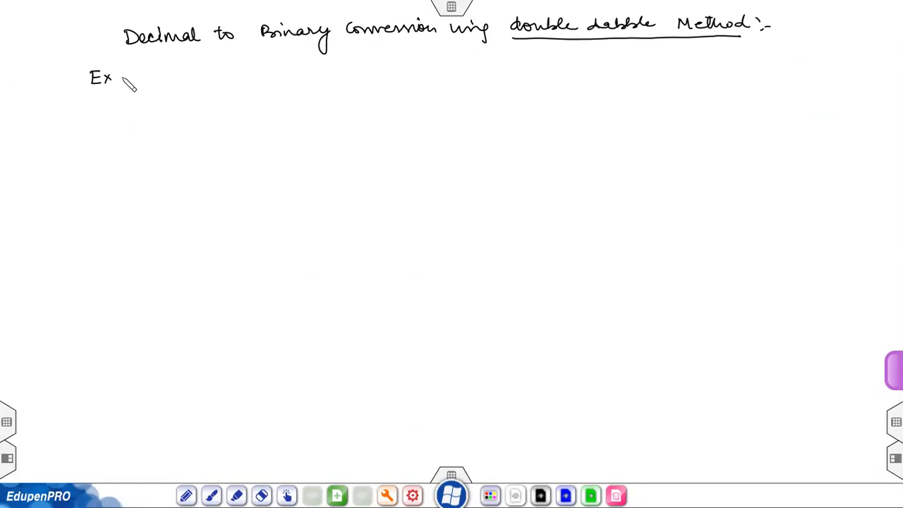
drag(90, 90, 130, 79)
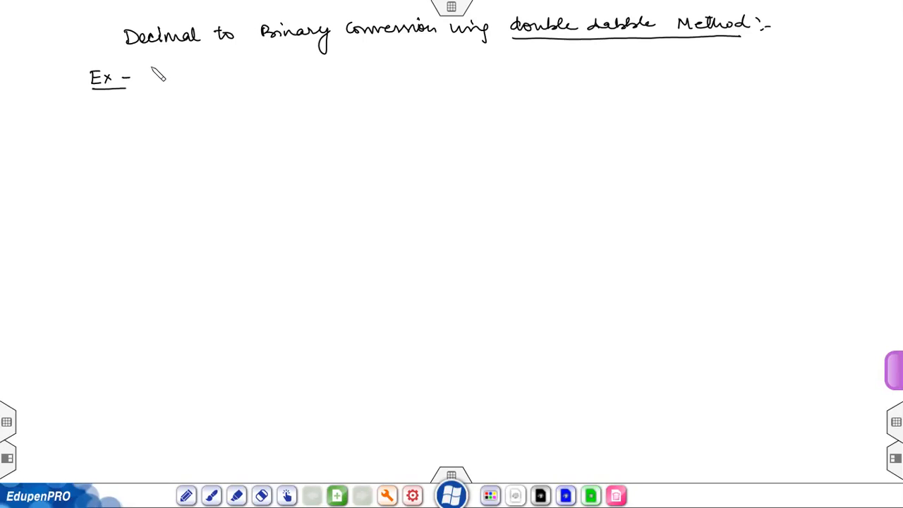
mouse_move(169, 81)
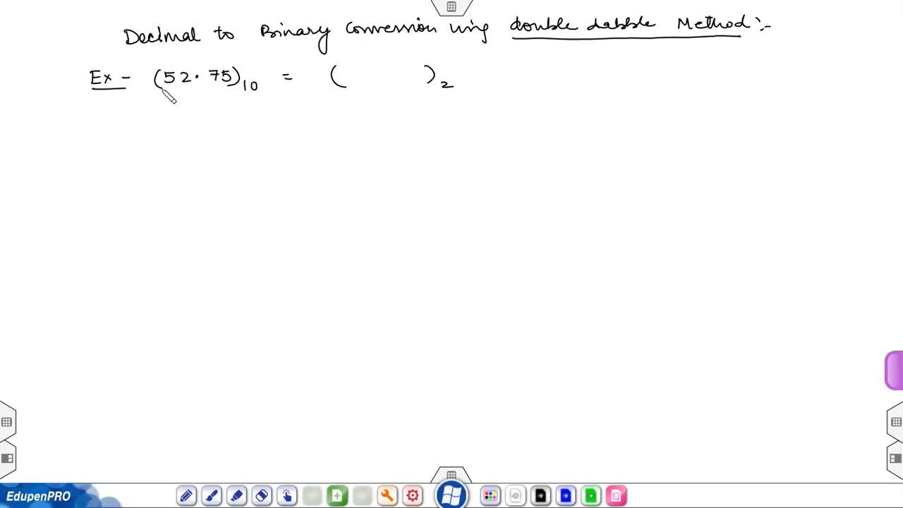
drag(166, 92, 172, 110)
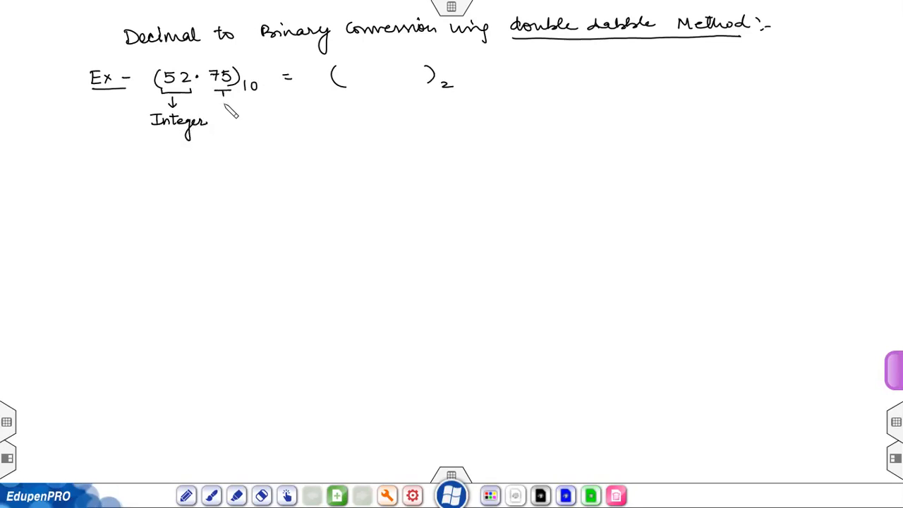
- Label .75 as 'fraction' and write the first 'Divide by 2 Method' step
drag(226, 106, 254, 137)
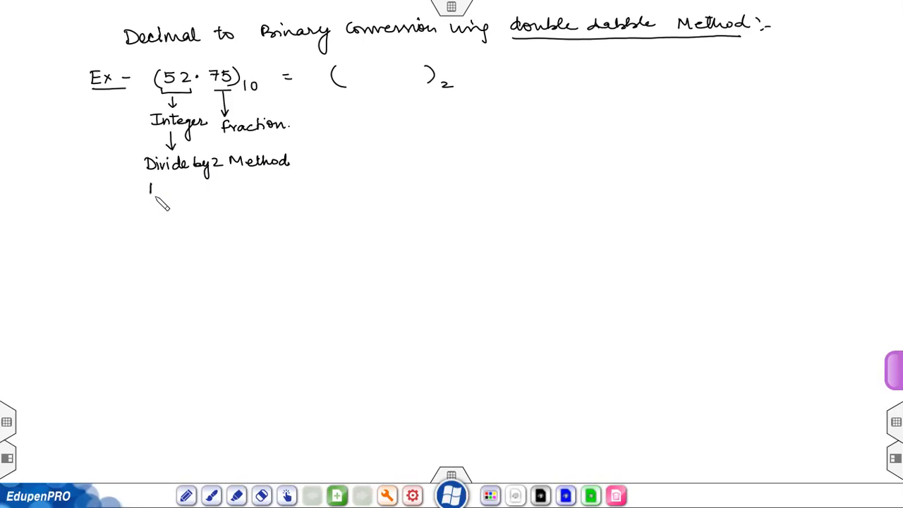
drag(149, 190, 177, 194)
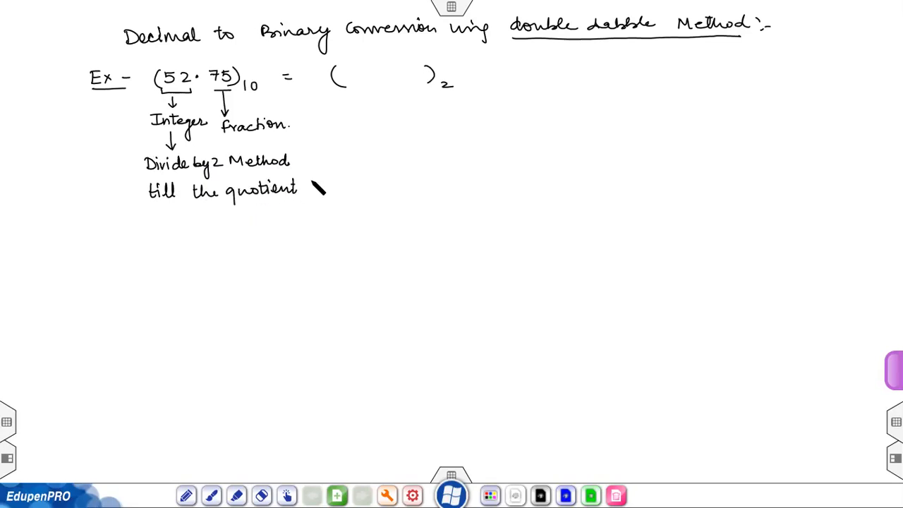
drag(311, 188, 374, 191)
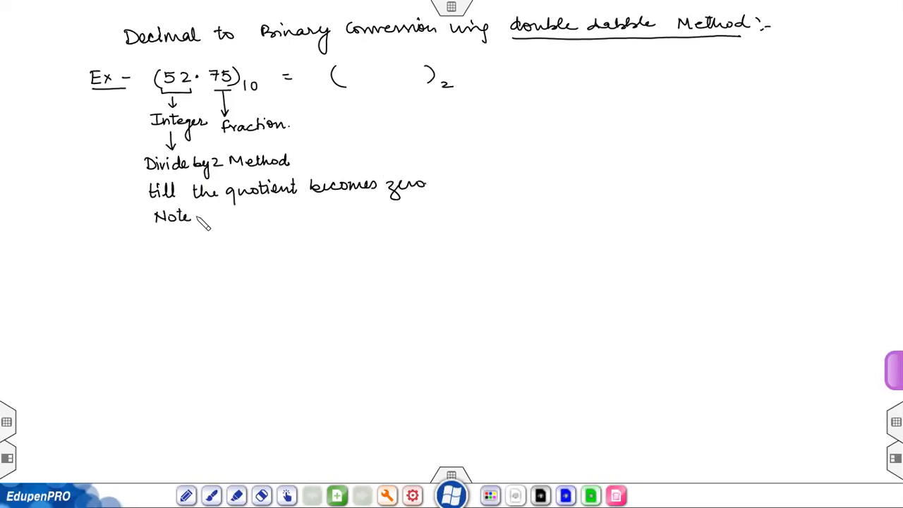
- Add the remainder note and 'write the binary No. from bottom to top'
drag(197, 216, 254, 217)
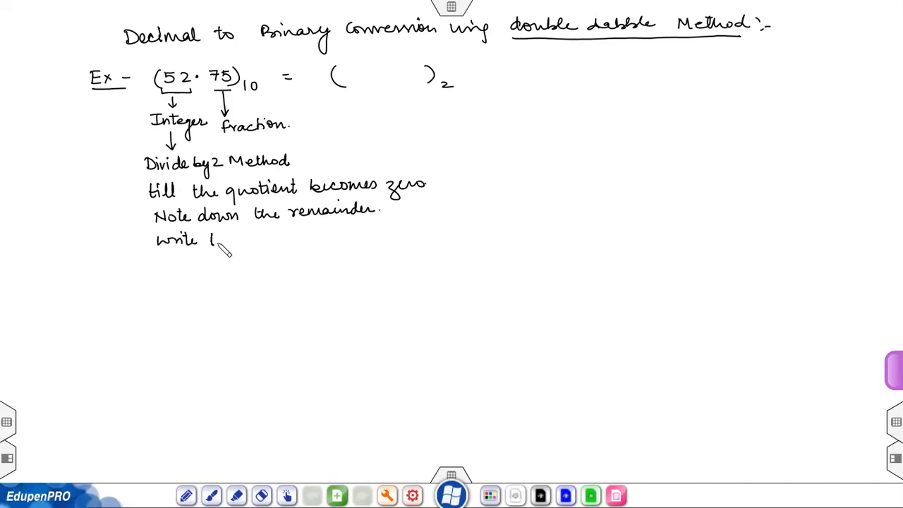
text(the binary No. from)
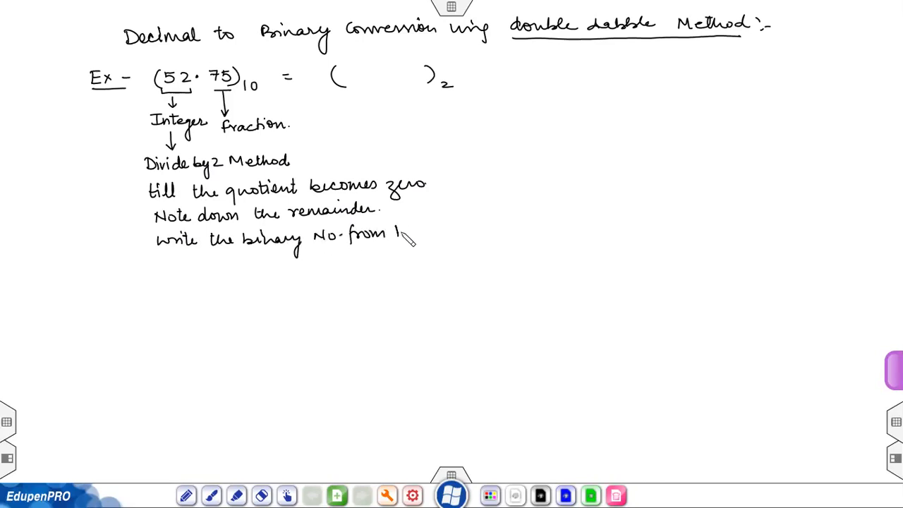
text(bottom)
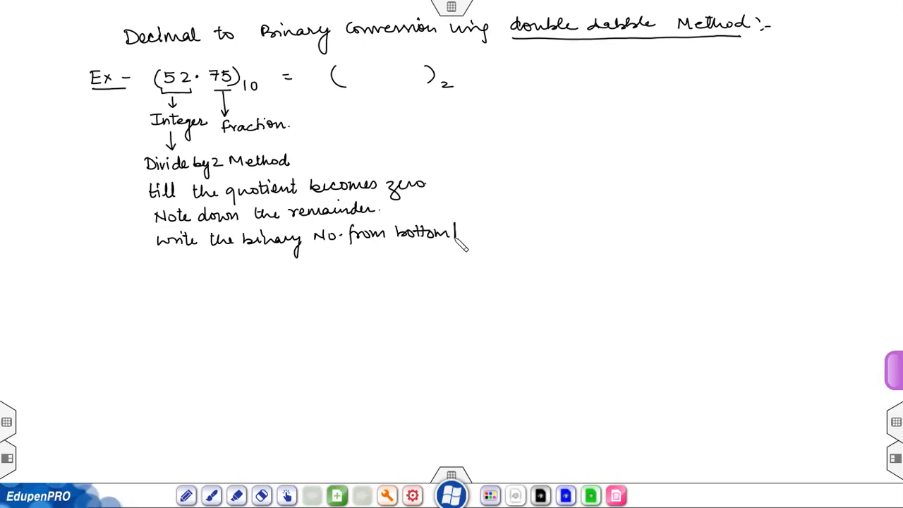
text(to top)
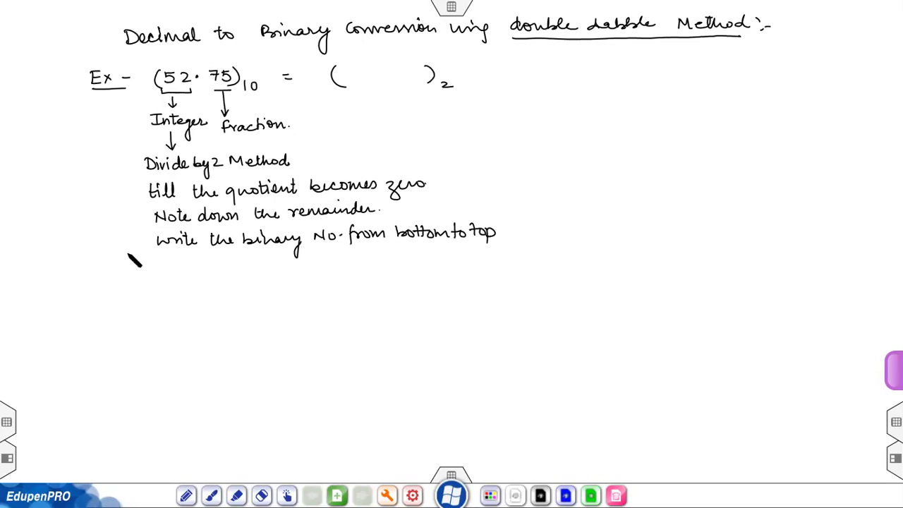
mouse_move(277, 141)
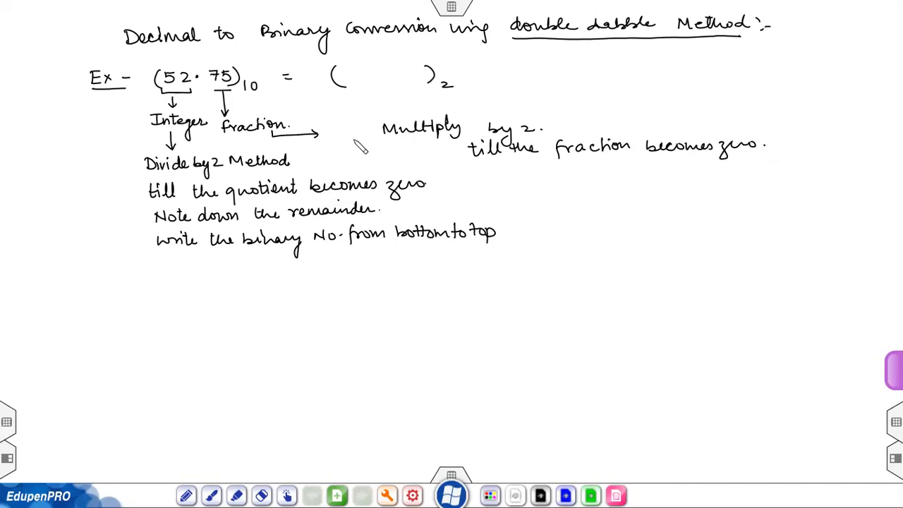
mouse_move(692, 323)
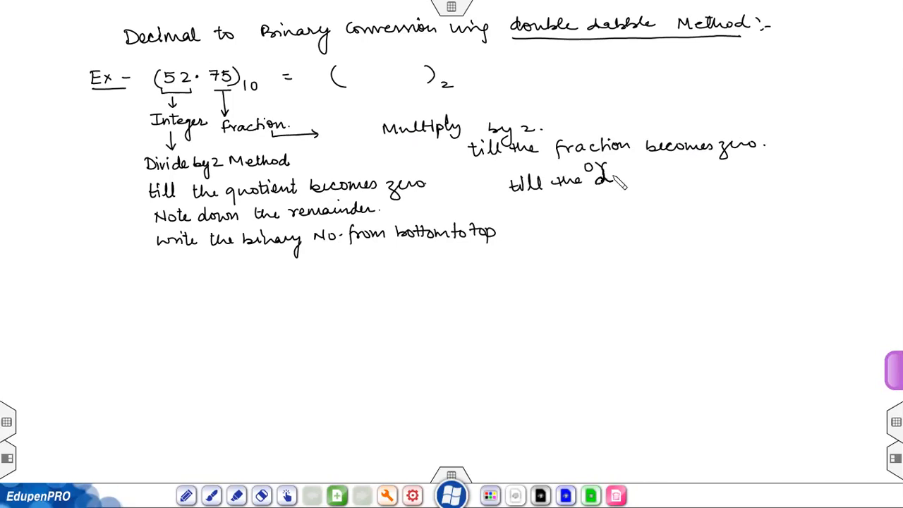
- Write 'or till the desired accuracy is obtained, the first integer obtained is the MSB'
drag(595, 180, 663, 180)
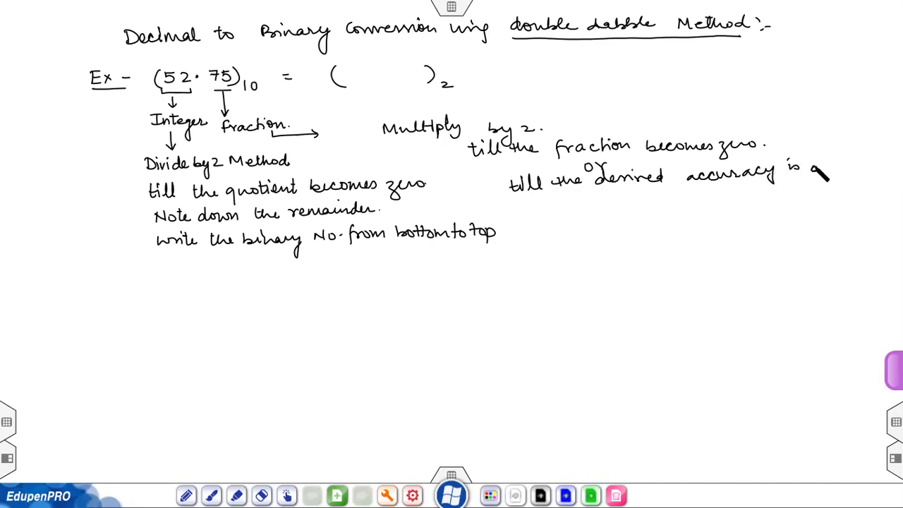
drag(811, 176, 879, 169)
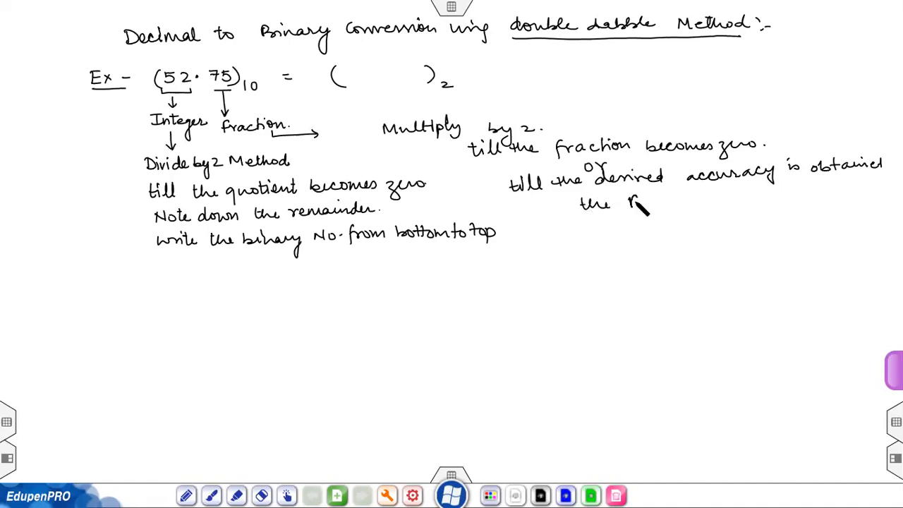
text(first integer)
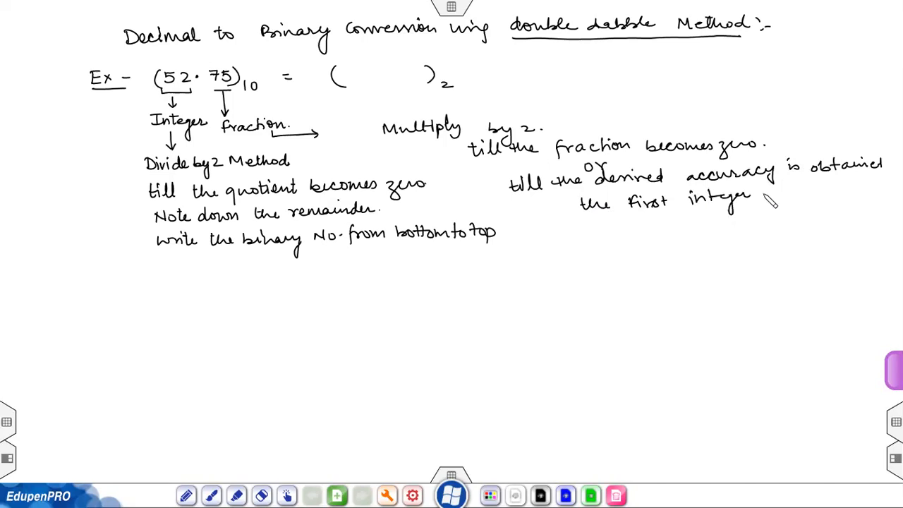
drag(754, 198, 828, 201)
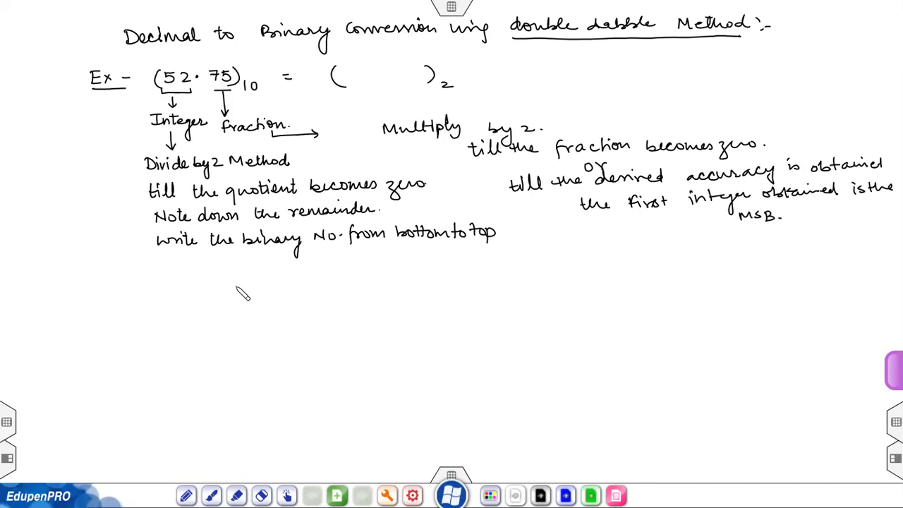
drag(239, 264, 253, 396)
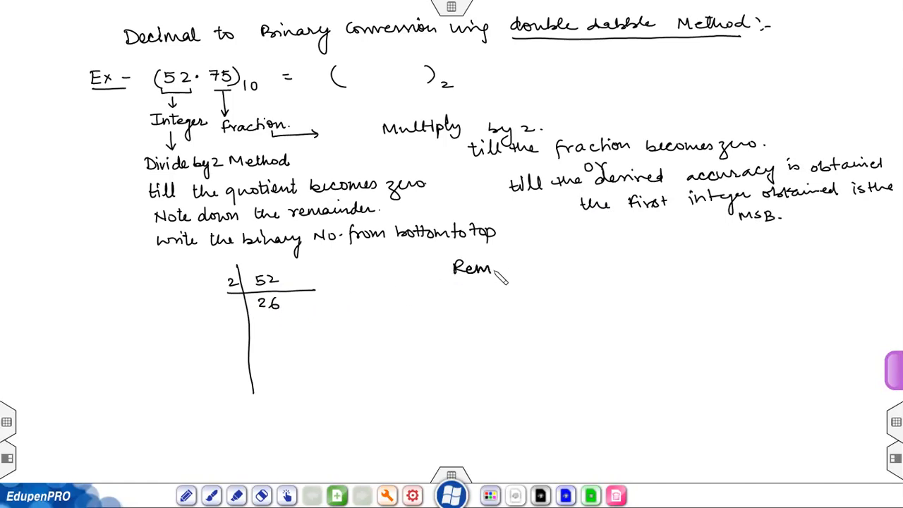
- Draw the divide-by-2 ladder for 52 with a Remainder column, giving (110 100)₂
text(ainder)
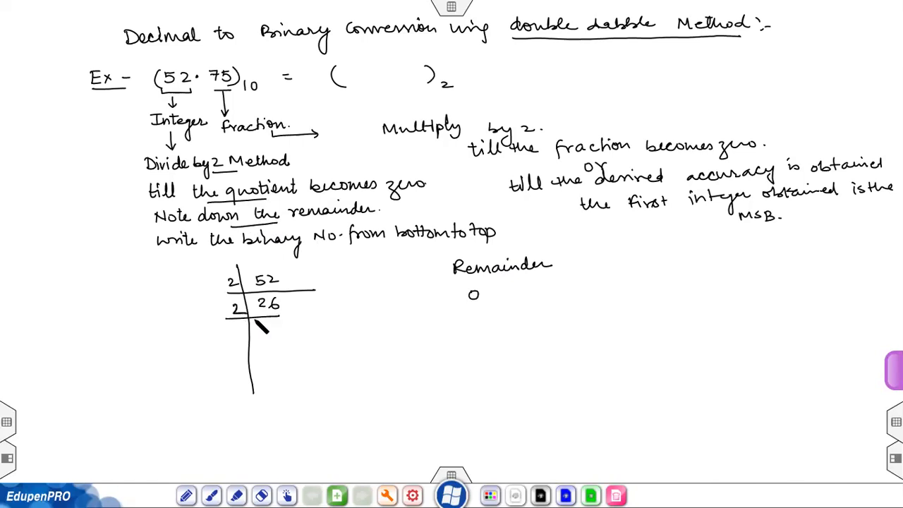
text(13)
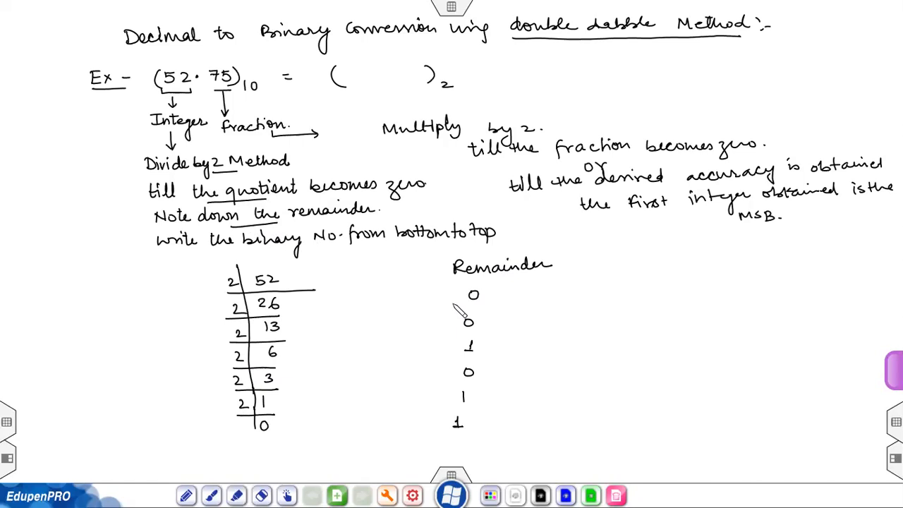
mouse_move(362, 255)
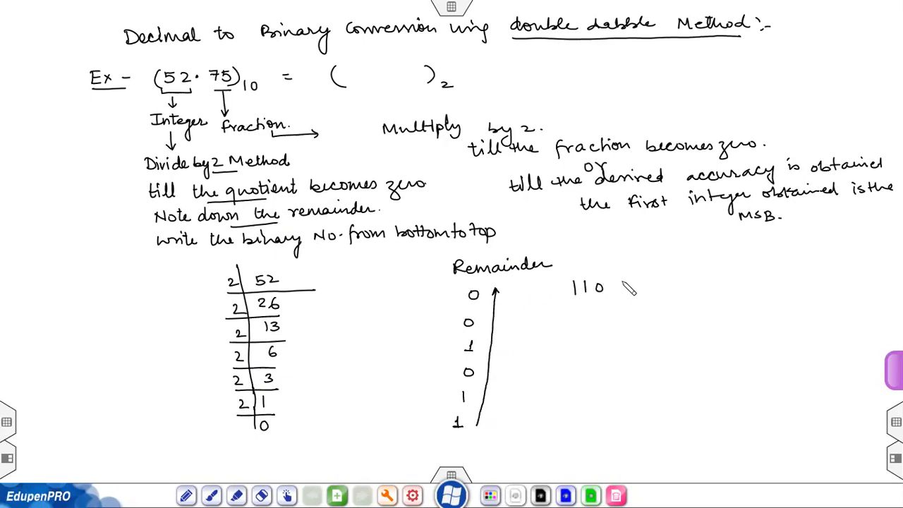
text(100)
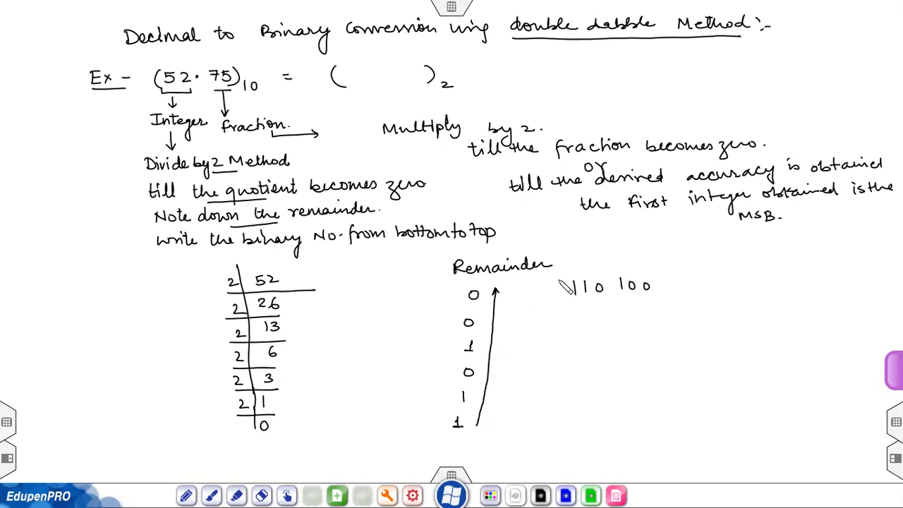
text((110 100)₂)
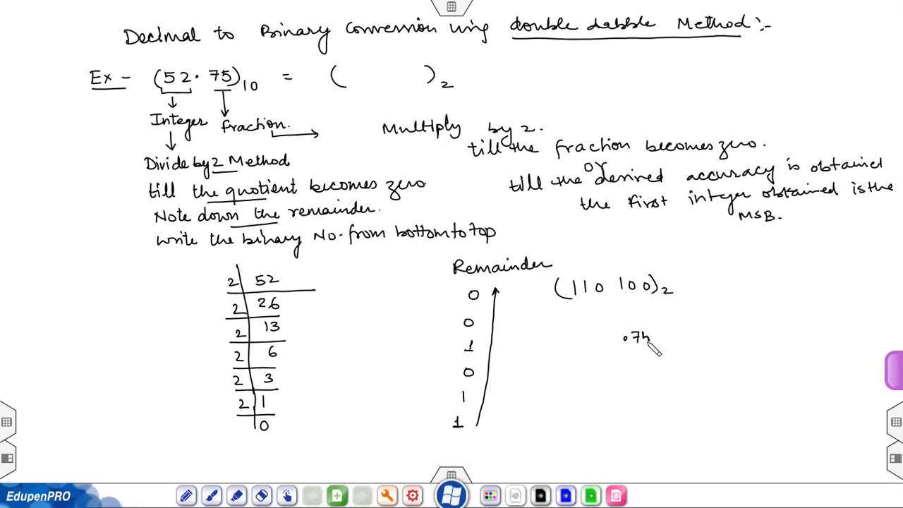
mouse_move(705, 344)
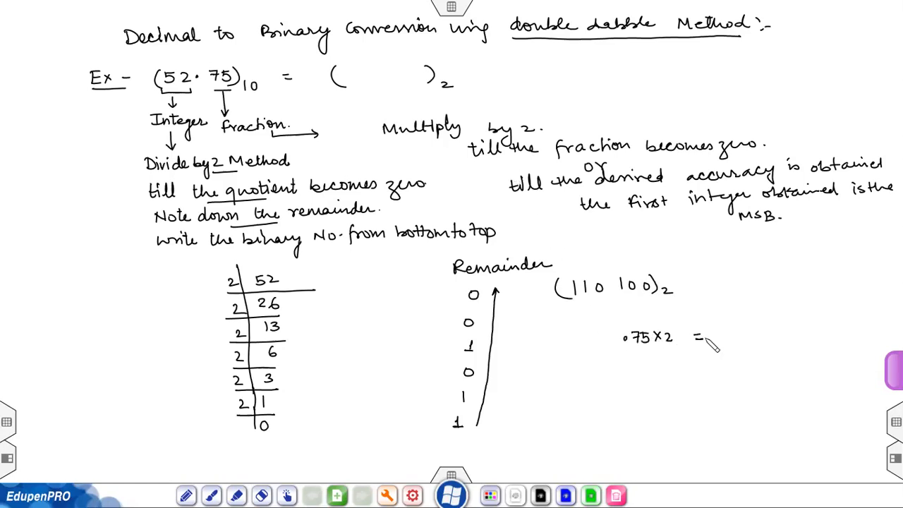
- Write .75×2 = 1.50 and .50×2 = 1.00, labelled 'fractional Part become 0'
text(1.50)
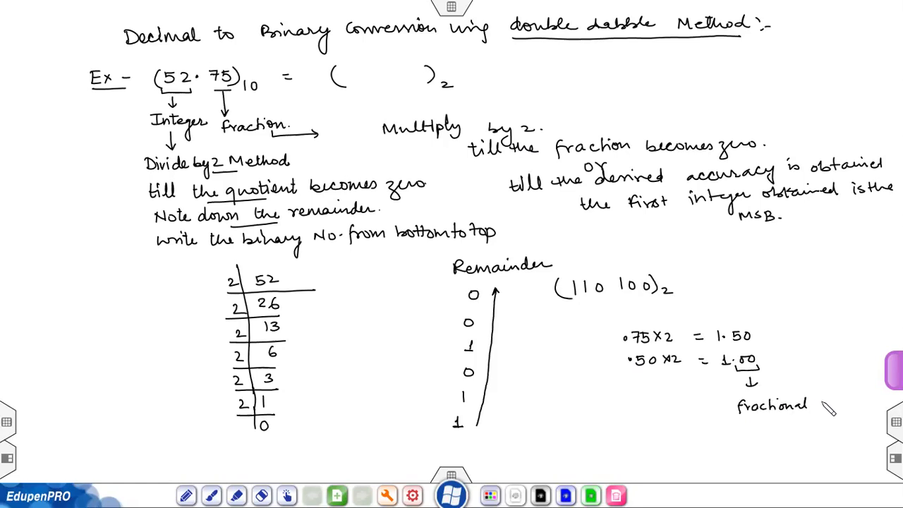
text(Part)
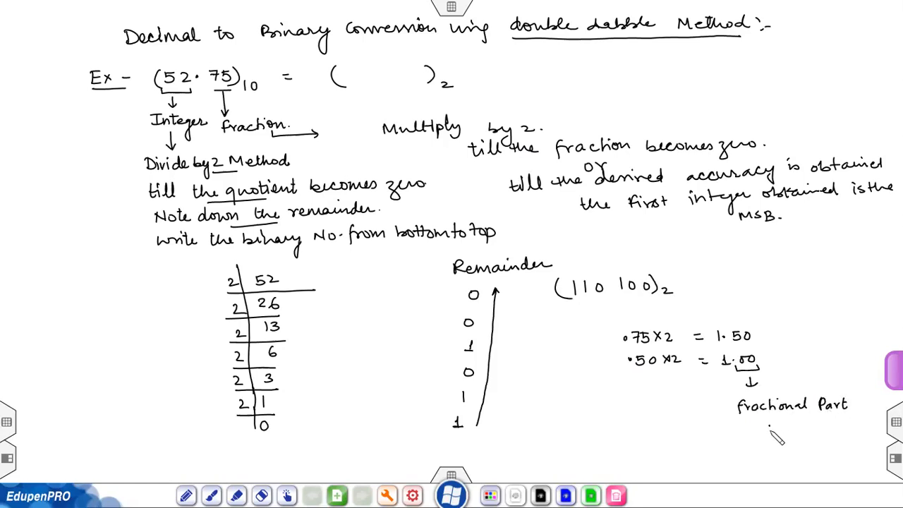
text(become 0)
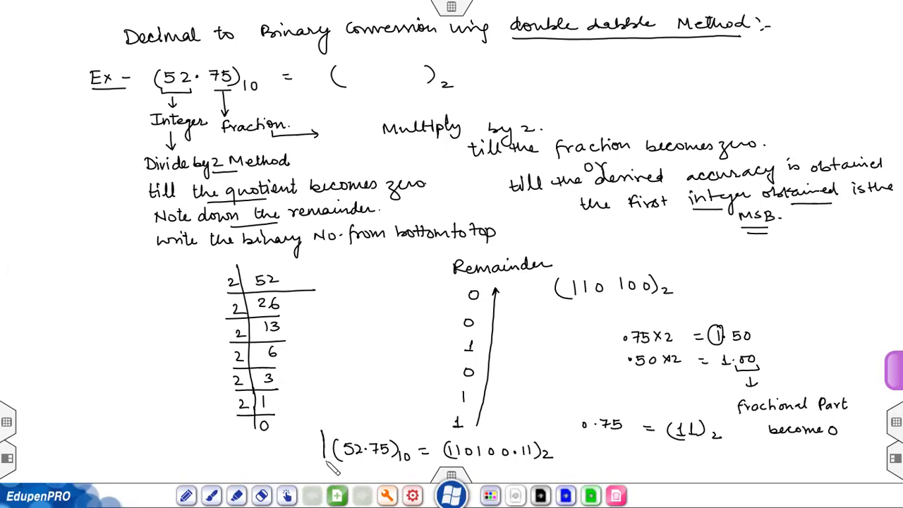
- Draw a rectangle around the final answer (52.75)10 = (110100.11)2
drag(321, 433, 557, 466)
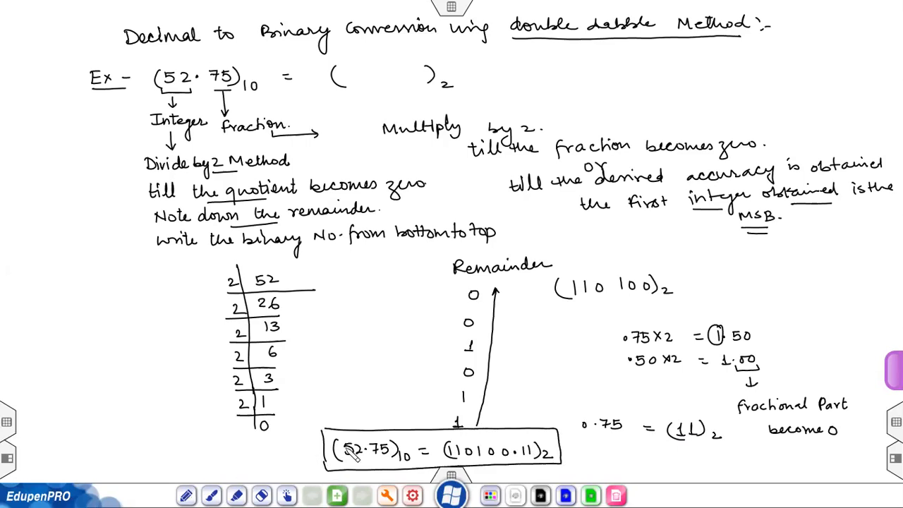
mouse_move(465, 479)
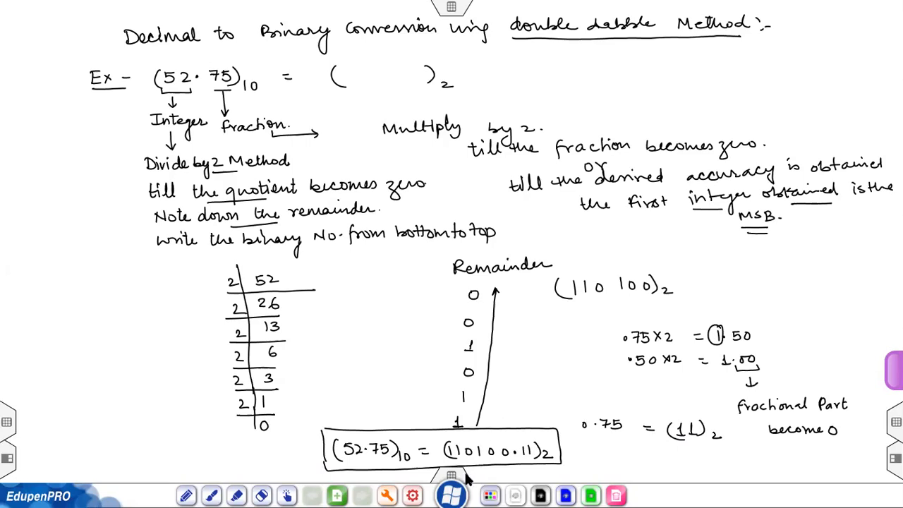